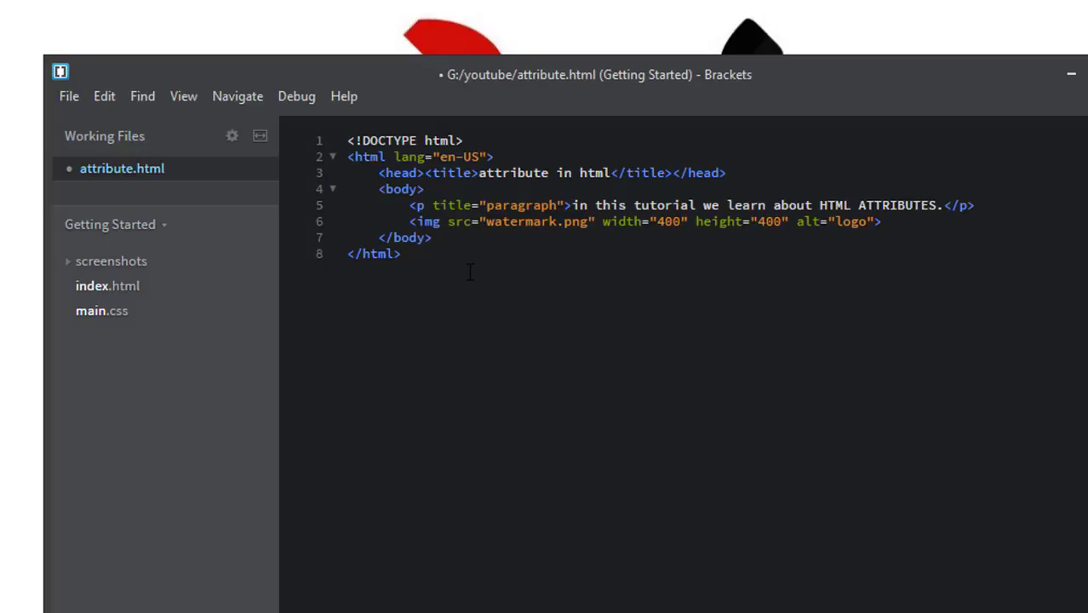
{"action": "mouse_move", "coordinate": [456, 242]}
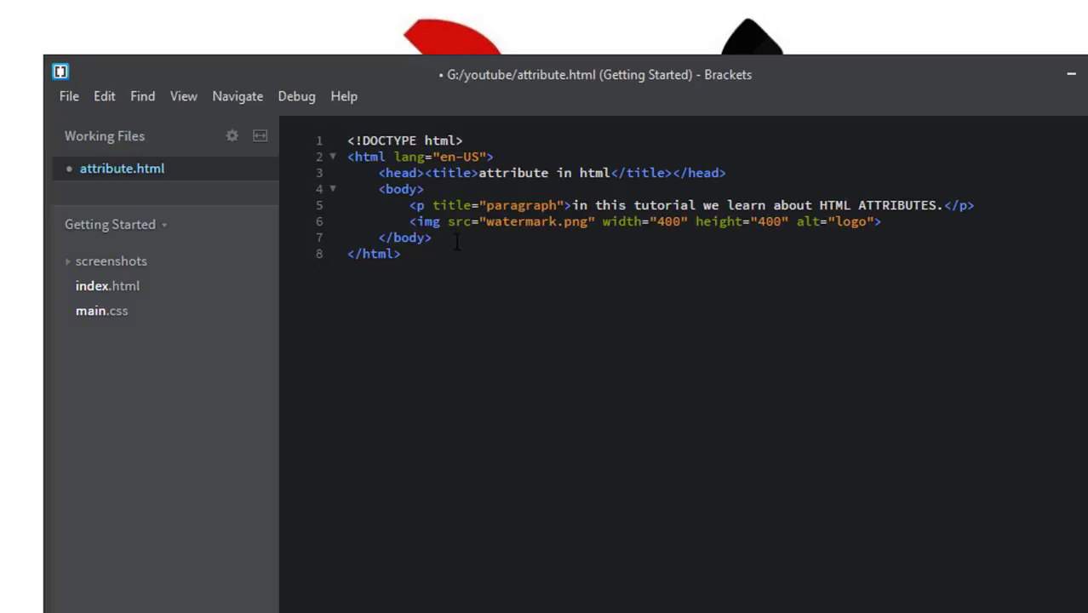
{"action": "mouse_move", "coordinate": [465, 350]}
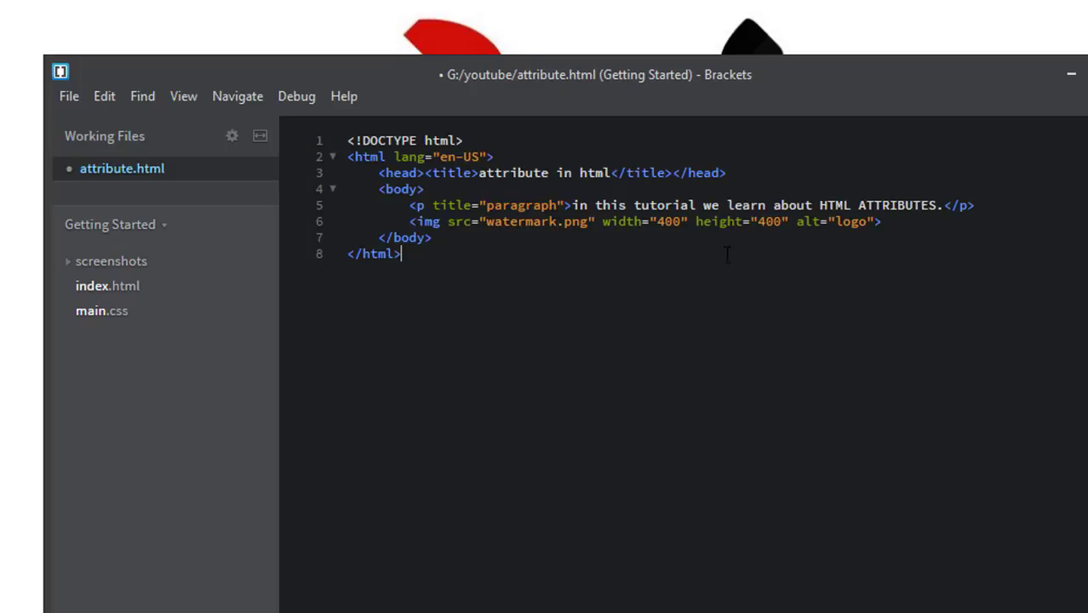
{"action": "mouse_move", "coordinate": [727, 310]}
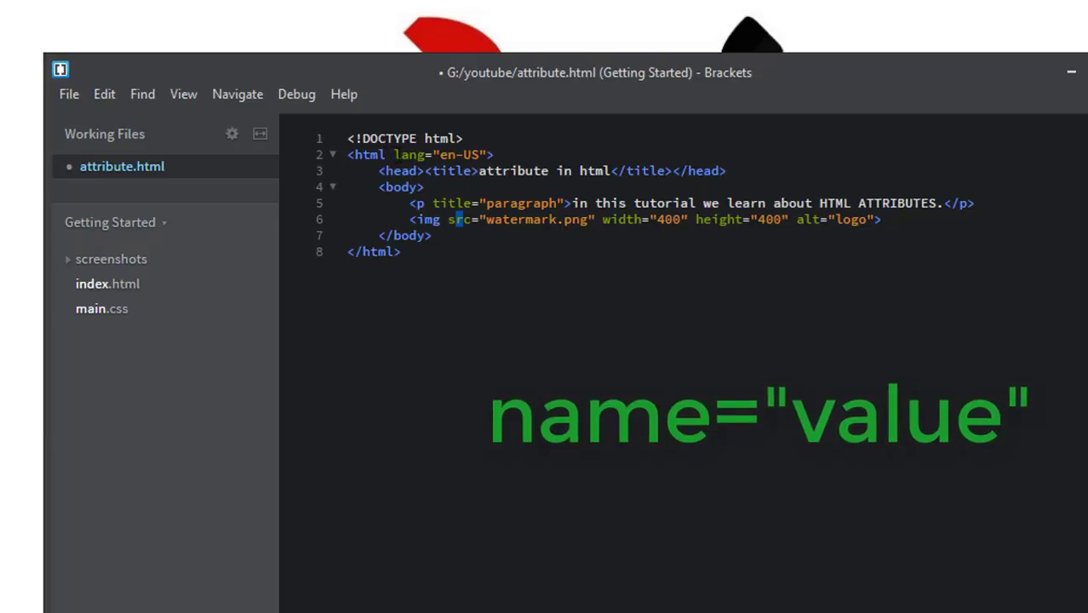
{"action": "double_click", "coordinate": [409, 154]}
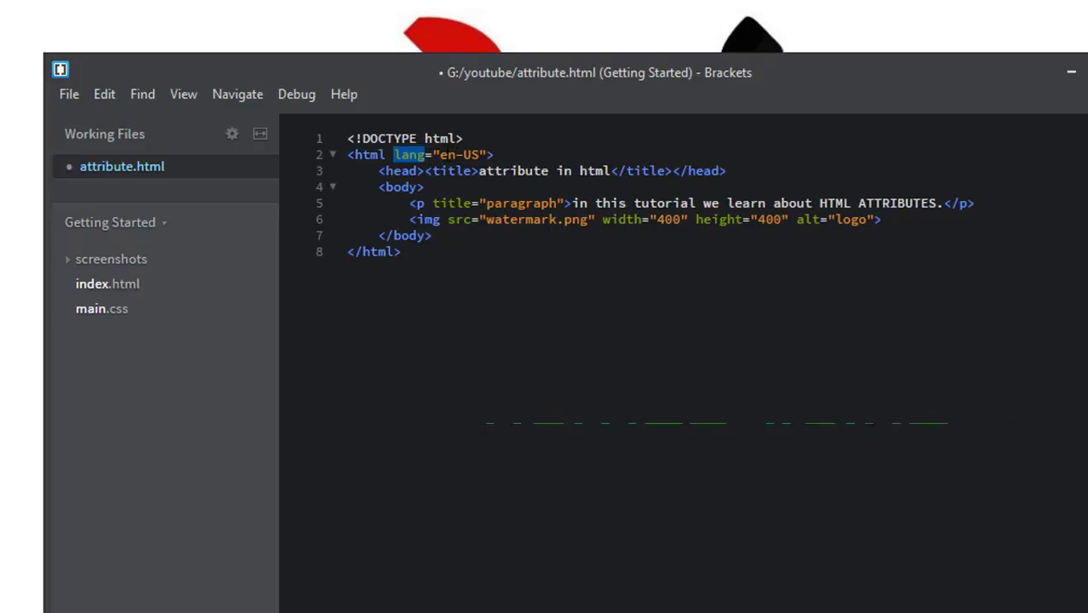